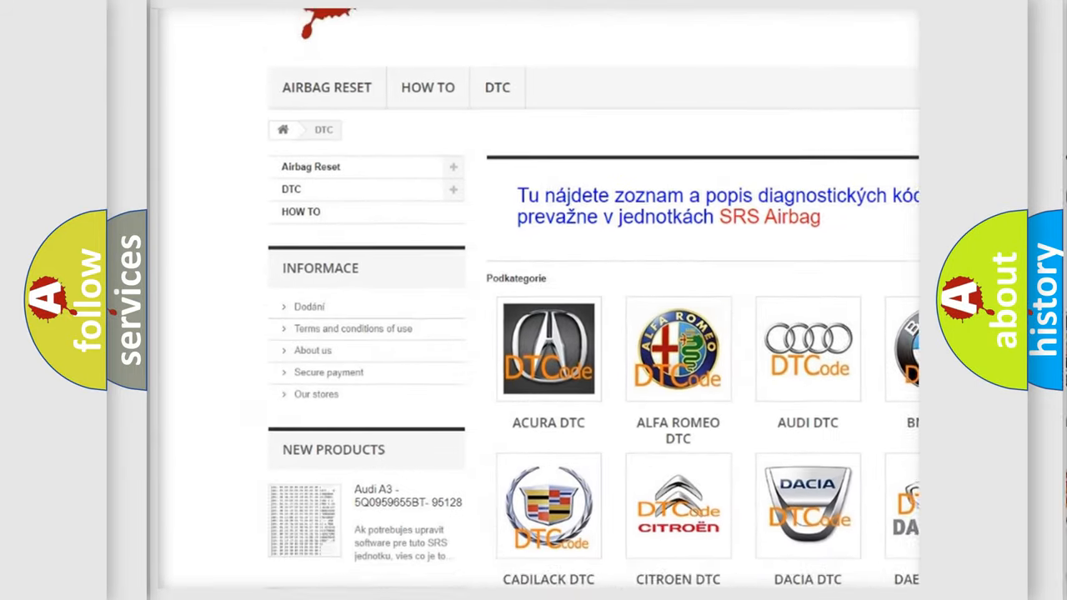
pyautogui.scroll(-3)
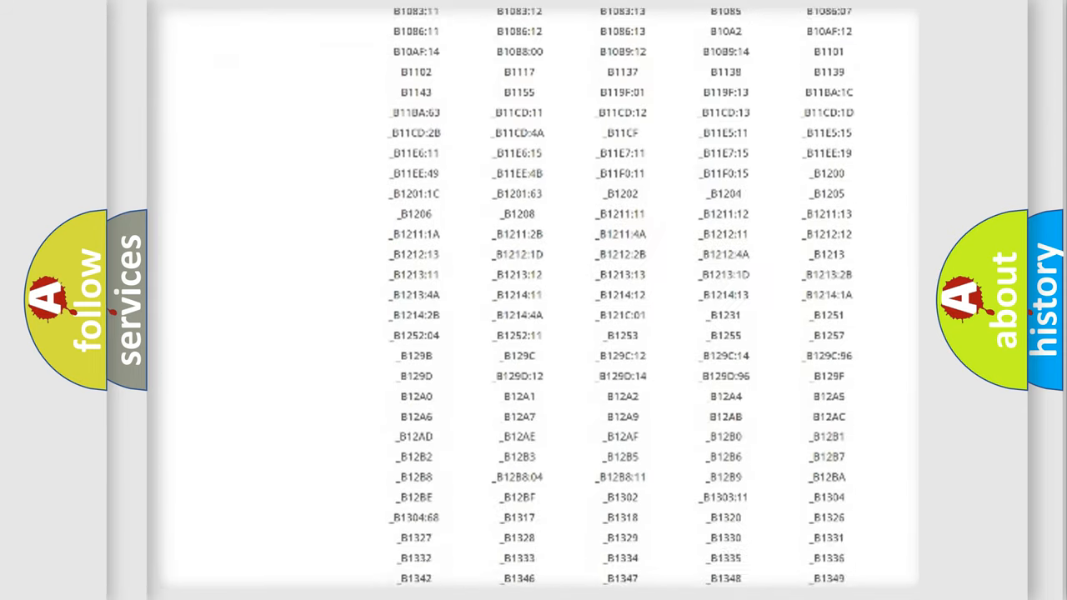
pyautogui.scroll(-3)
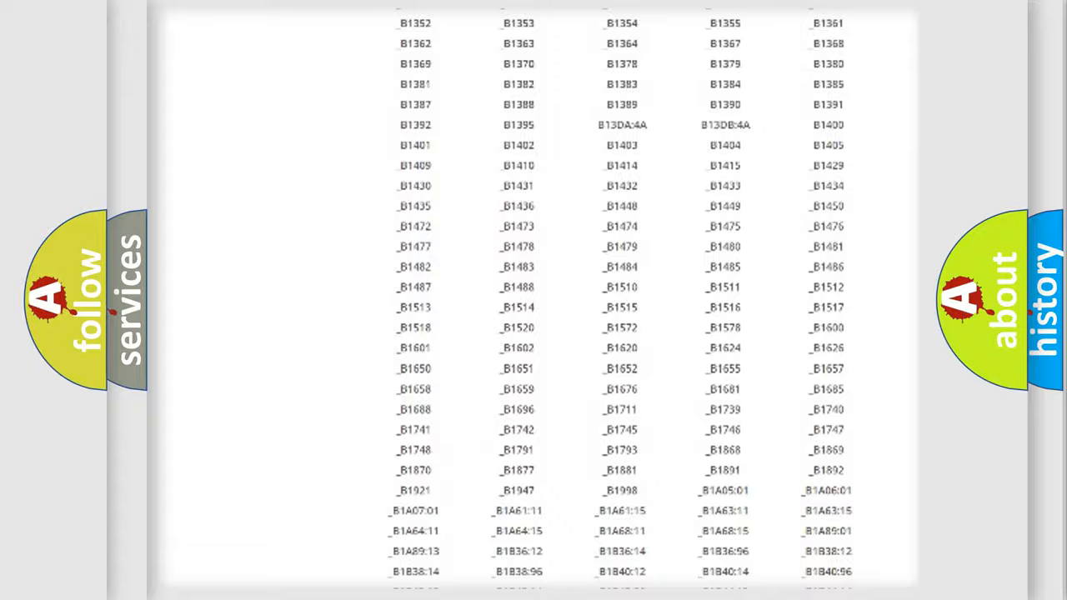